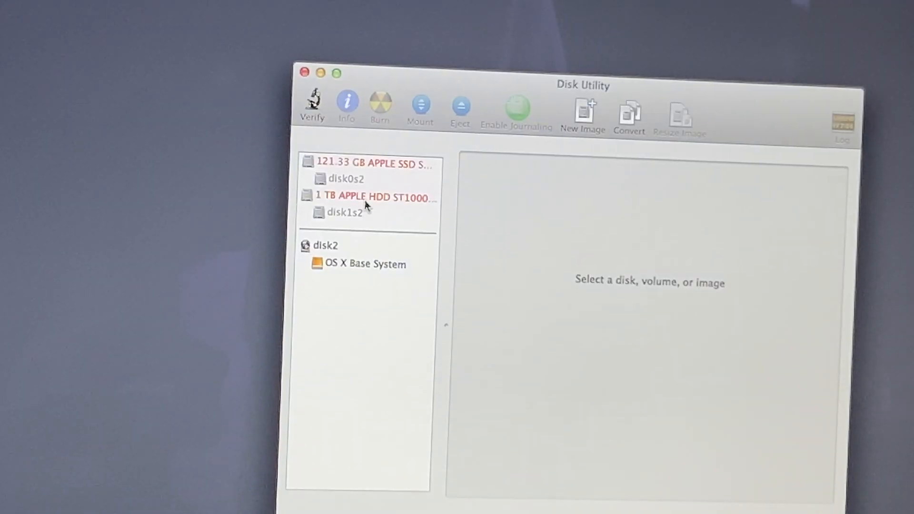
Select the 1 TB Apple HDD and fix the Fusion Drive, erasing both internal disks into Macintosh HD
{"action": "left_click", "coordinate": [373, 196]}
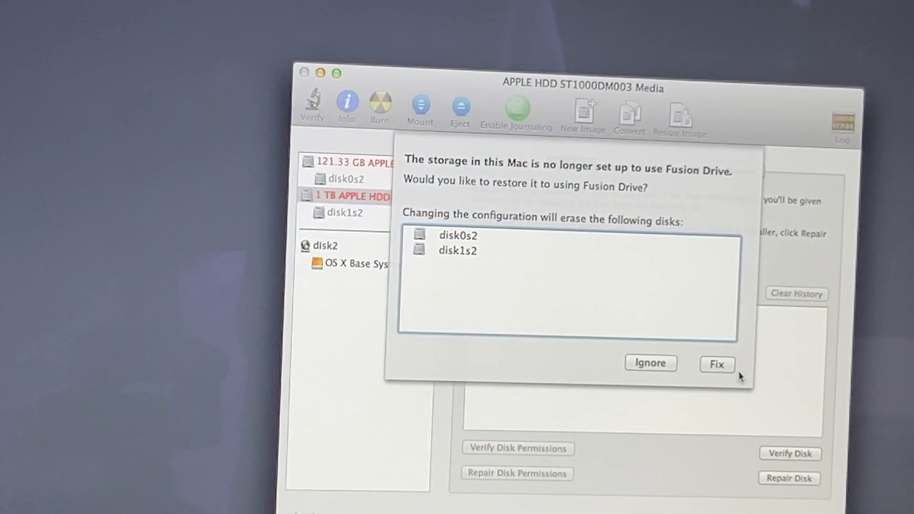
{"action": "left_click", "coordinate": [718, 364]}
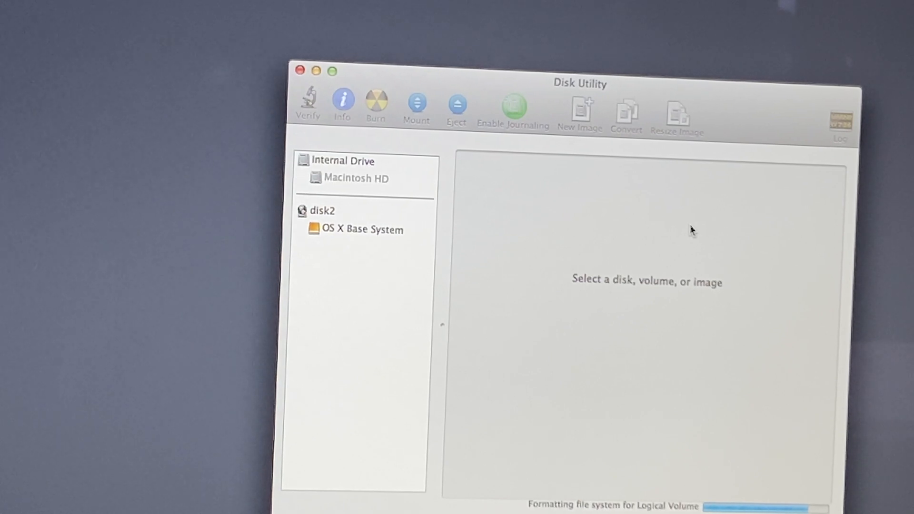
Continue through eligibility and license to install Mavericks, then show More Info for the iMac Late 2013
{"action": "left_click", "coordinate": [356, 178]}
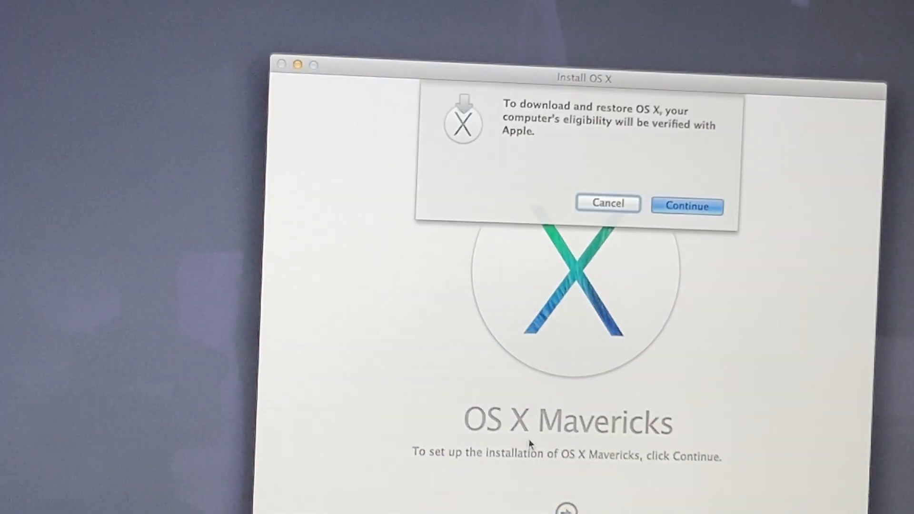
{"action": "left_click", "coordinate": [687, 206]}
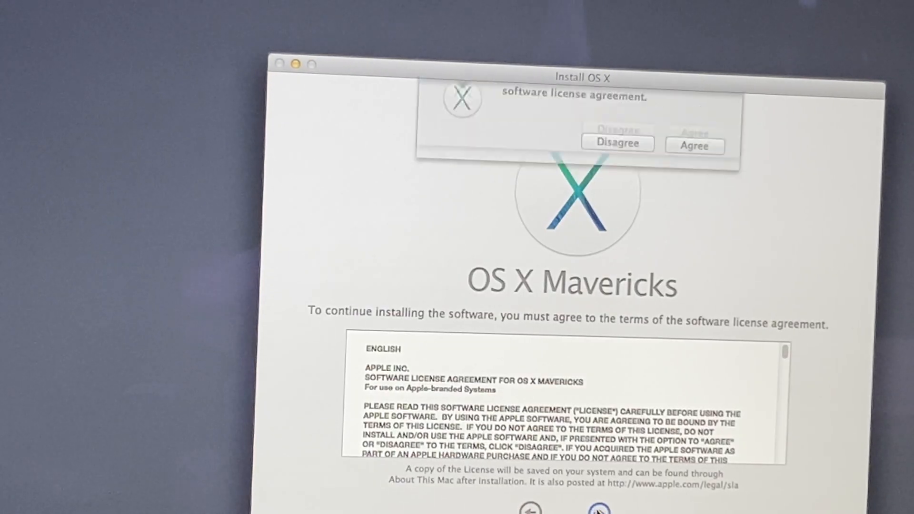
{"action": "left_click", "coordinate": [694, 145]}
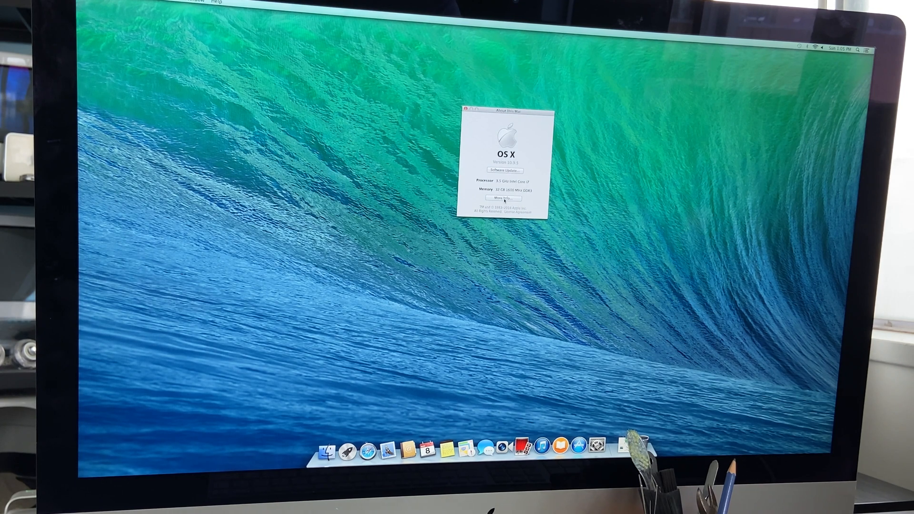
{"action": "left_click", "coordinate": [503, 197]}
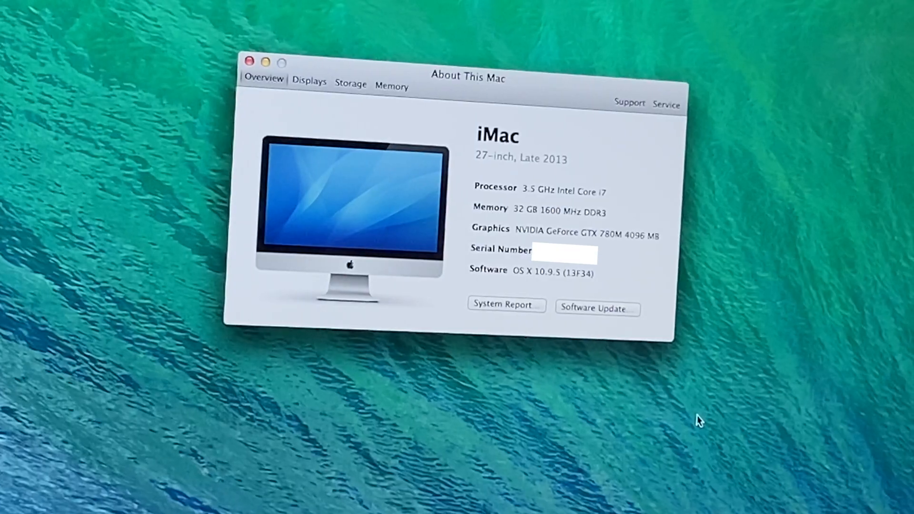